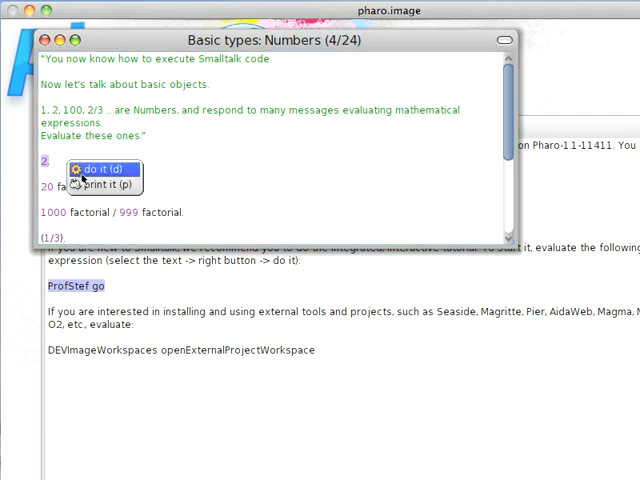
{"action": "left_click", "coordinate": [94, 168]}
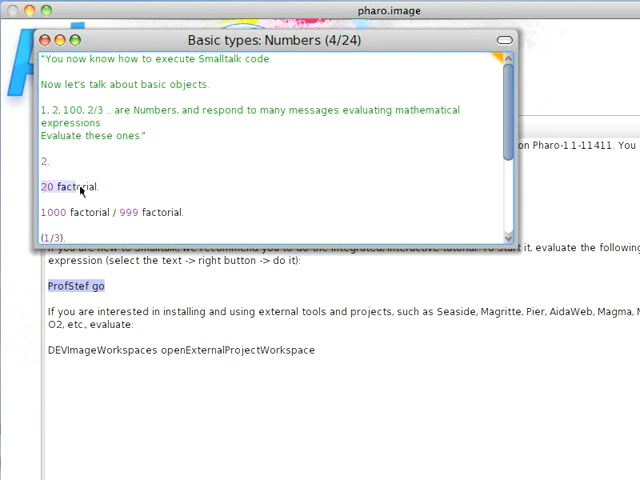
{"action": "right_click", "coordinate": [76, 186]}
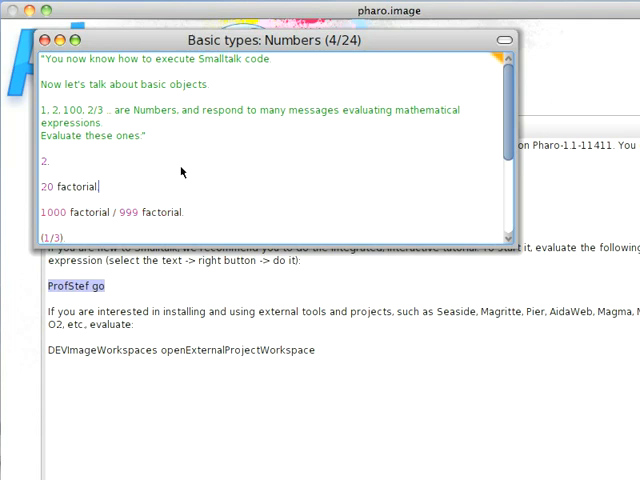
{"action": "scroll", "scroll_direction": "down", "scroll_amount": 3}
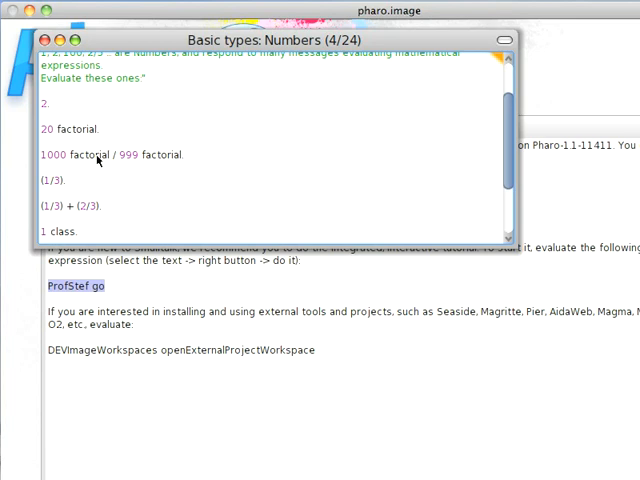
{"action": "mouse_move", "coordinate": [84, 160]}
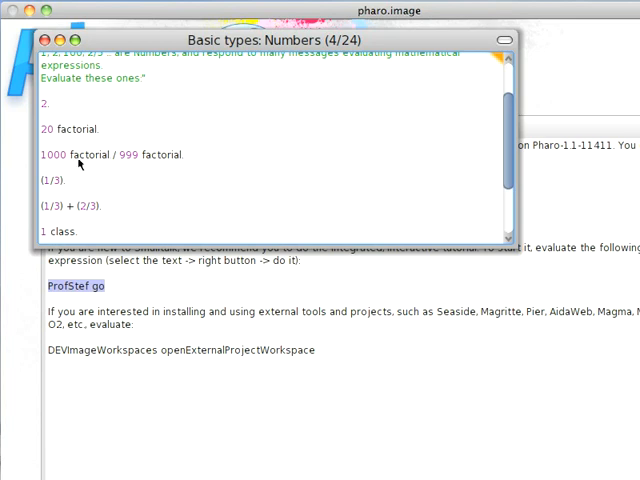
{"action": "double_click", "coordinate": [90, 156]}
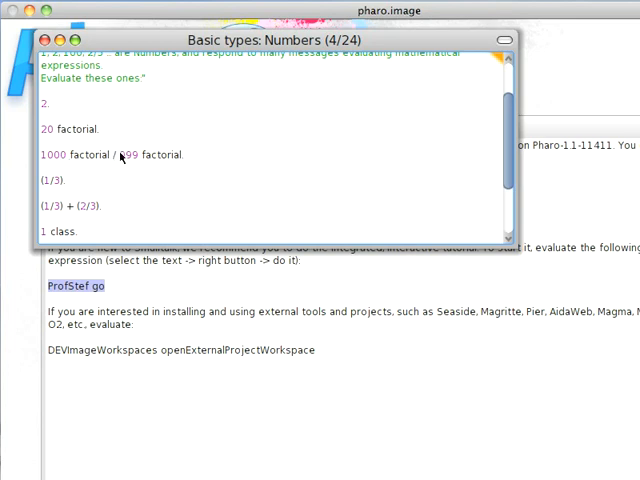
{"action": "left_click_drag", "start_coordinate": [128, 156], "coordinate": [184, 156]}
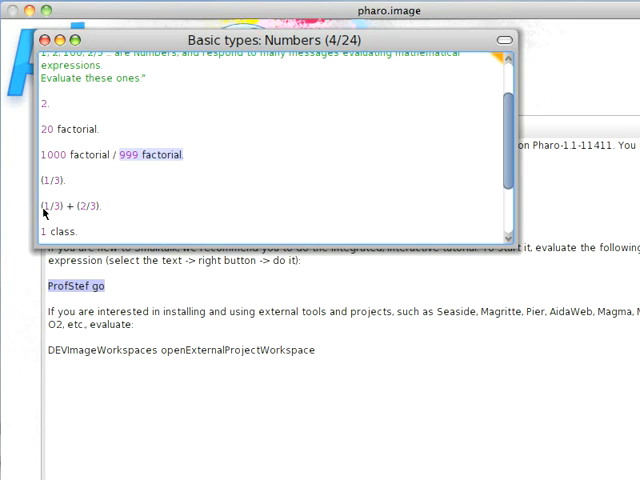
{"action": "scroll", "scroll_direction": "down", "scroll_amount": 3}
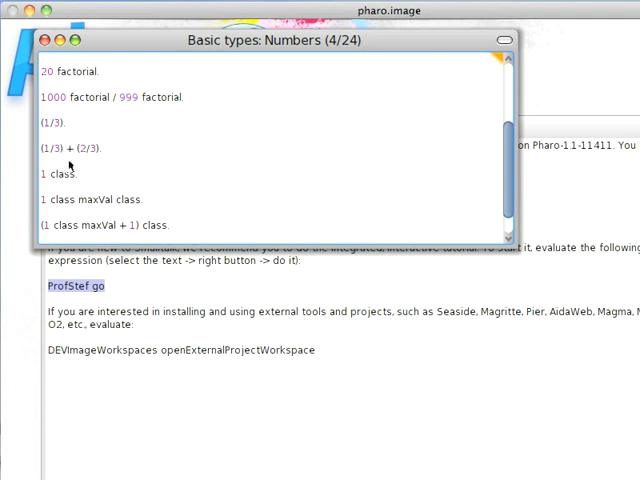
{"action": "mouse_move", "coordinate": [70, 160]}
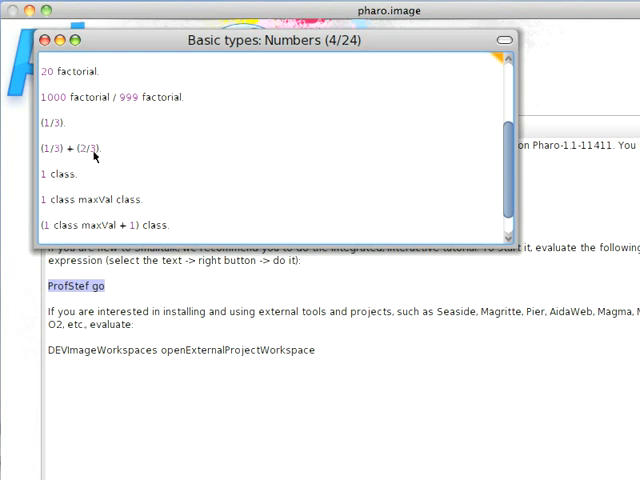
{"action": "scroll", "scroll_direction": "down", "scroll_amount": 3}
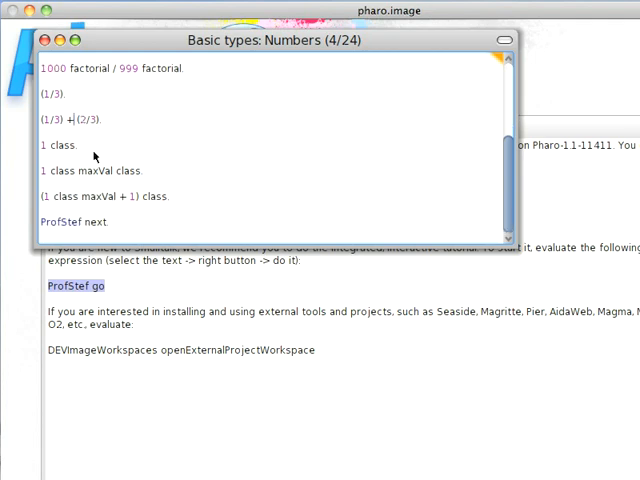